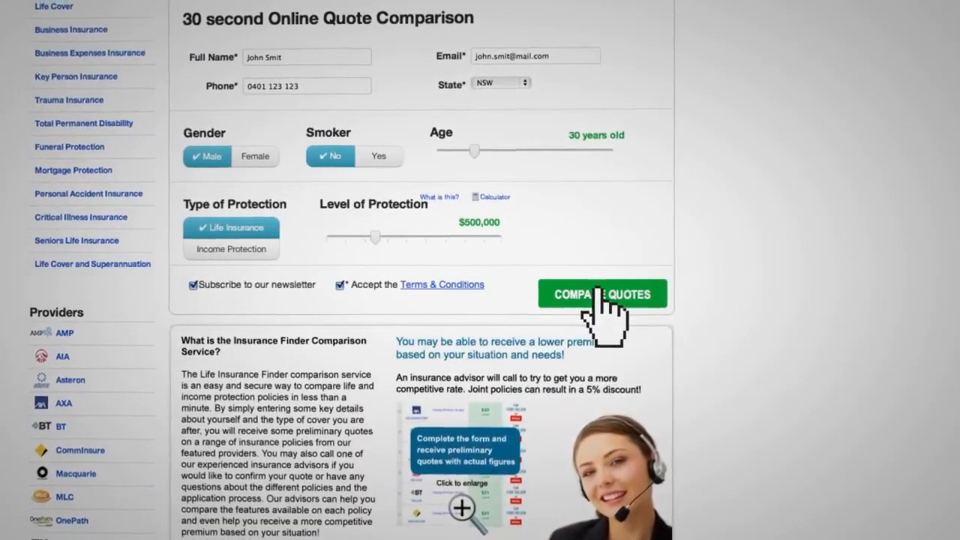
Submit the quote form for a 30-year-old male non-smoker with $500,000 cover to list providers' monthly premiums.
{"action": "left_click", "coordinate": [603, 293]}
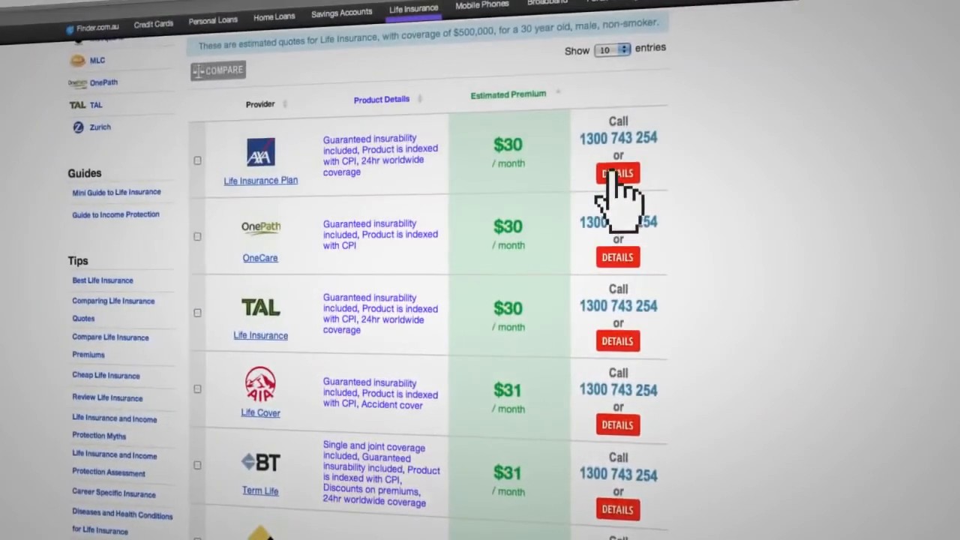